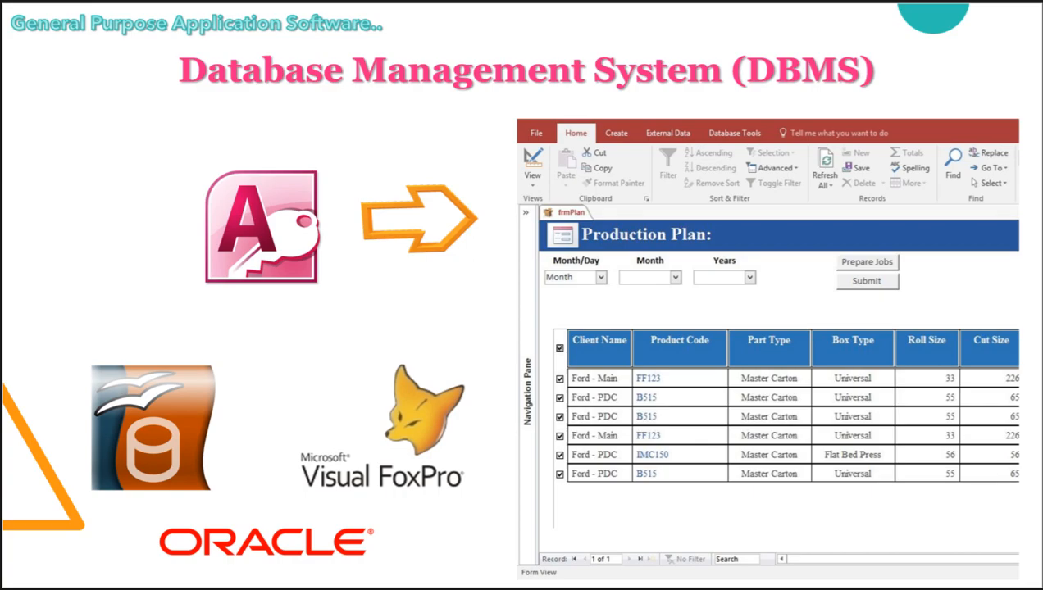
{"action": "key", "text": "right"}
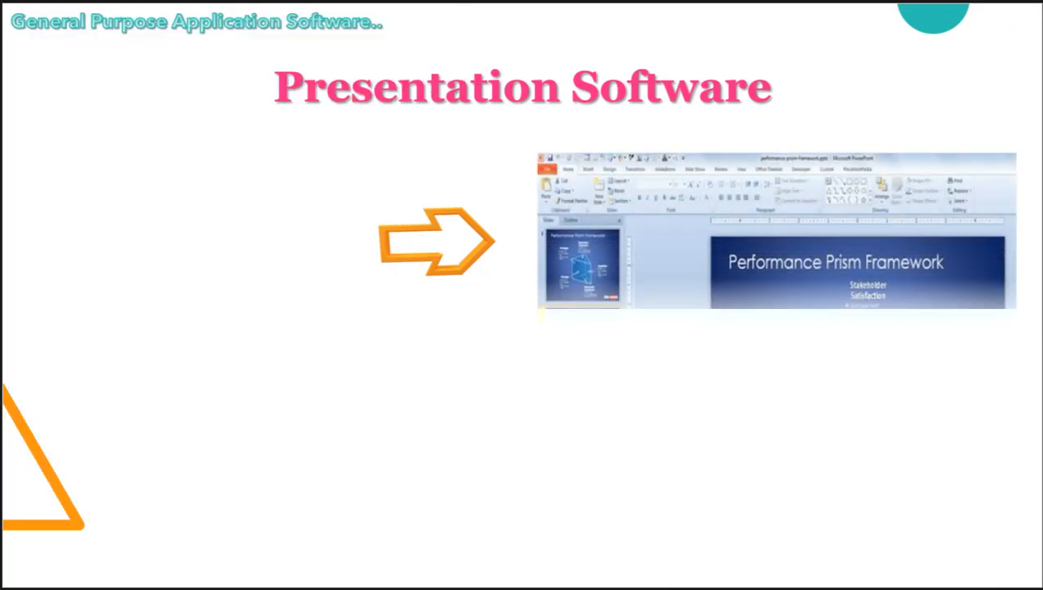